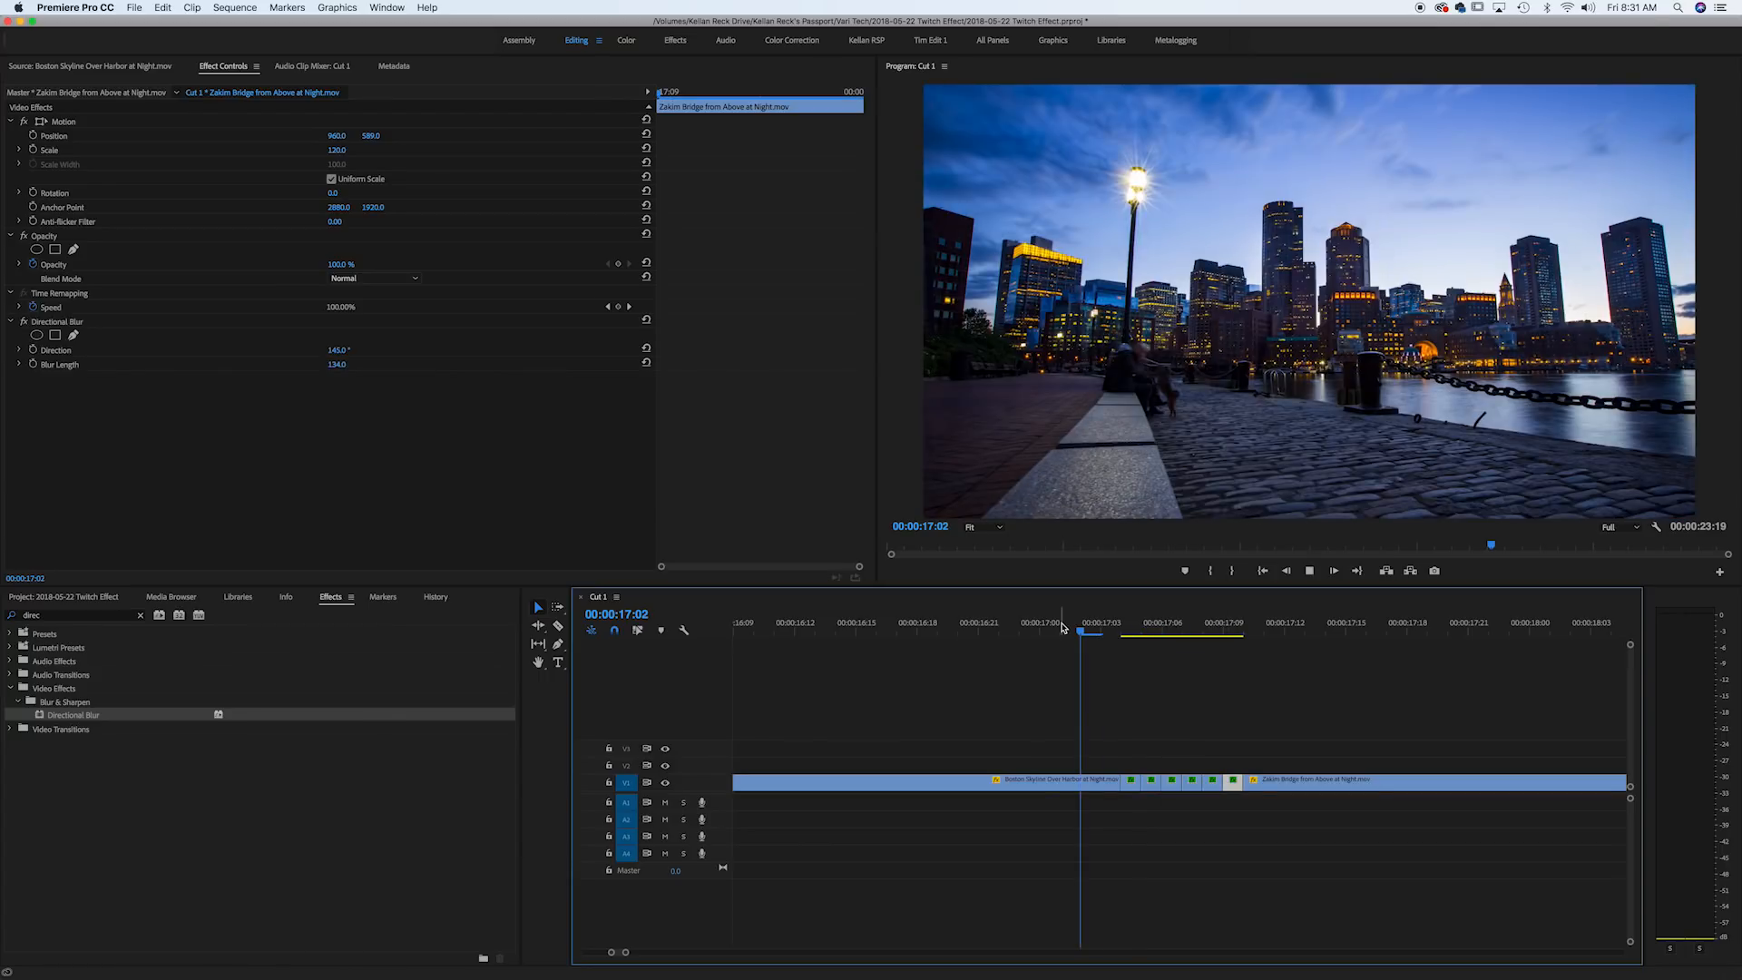
# Play through the cut from the harbor skyline into the Zakim Bridge clip to review it
pyautogui.click(1120, 630)
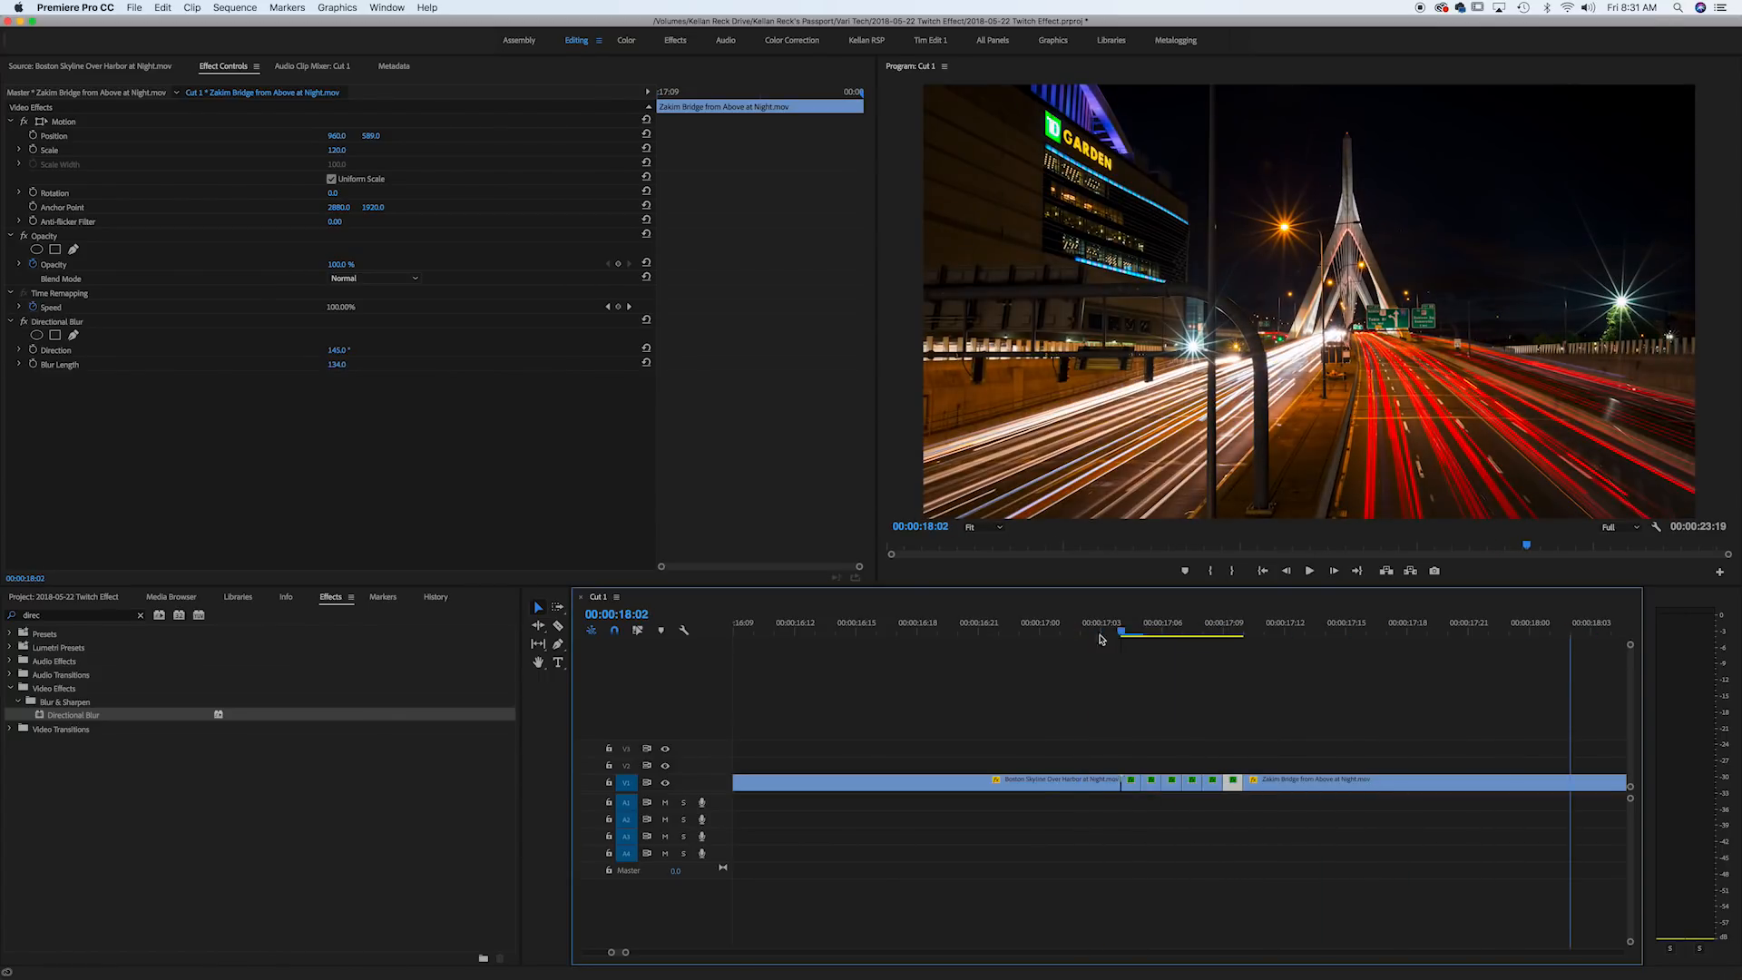